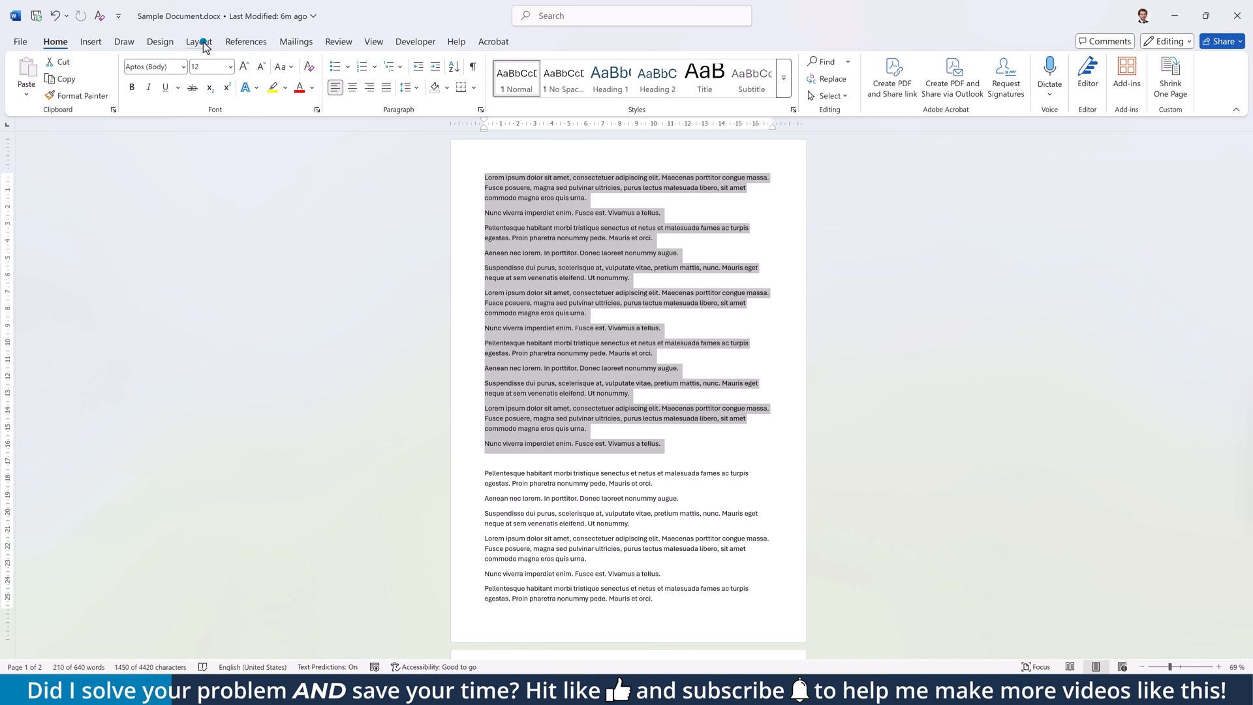
- Bring up the Layout commands for the selected opening paragraphs
{"action": "left_click", "coordinate": [134, 74]}
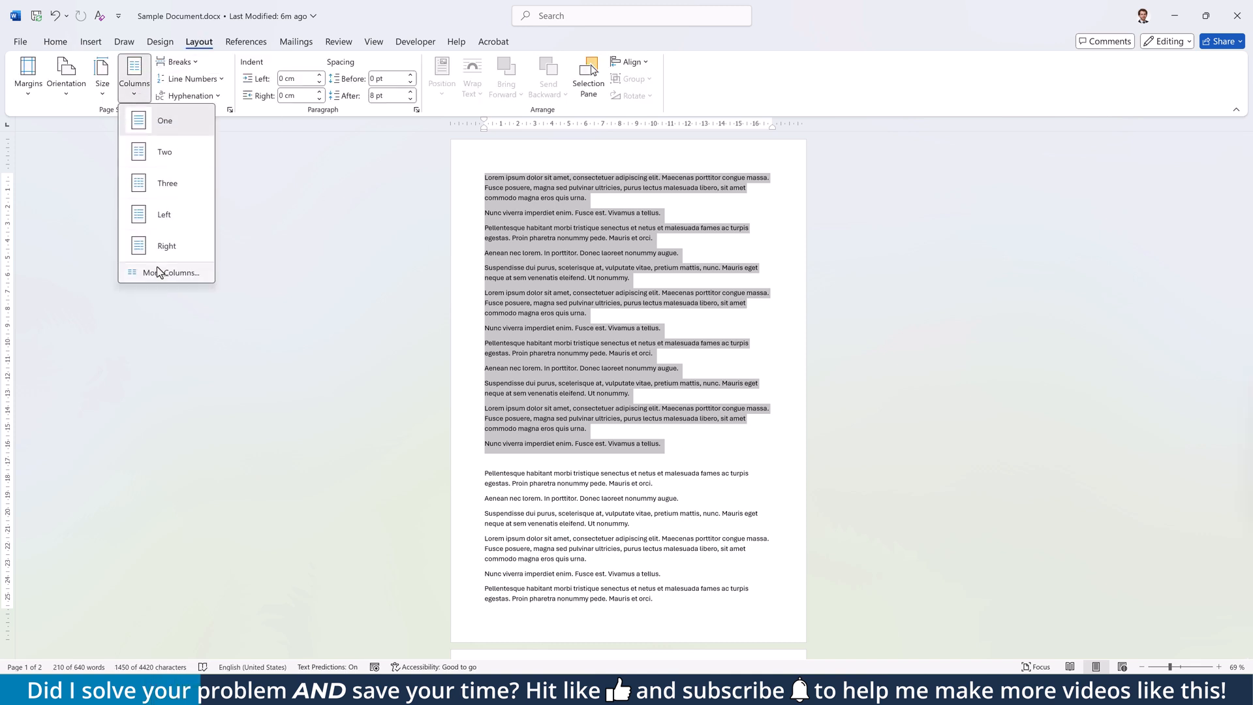
- Format the opening paragraphs as two columns with a line between and 1.2 cm spacing
{"action": "left_click", "coordinate": [171, 273]}
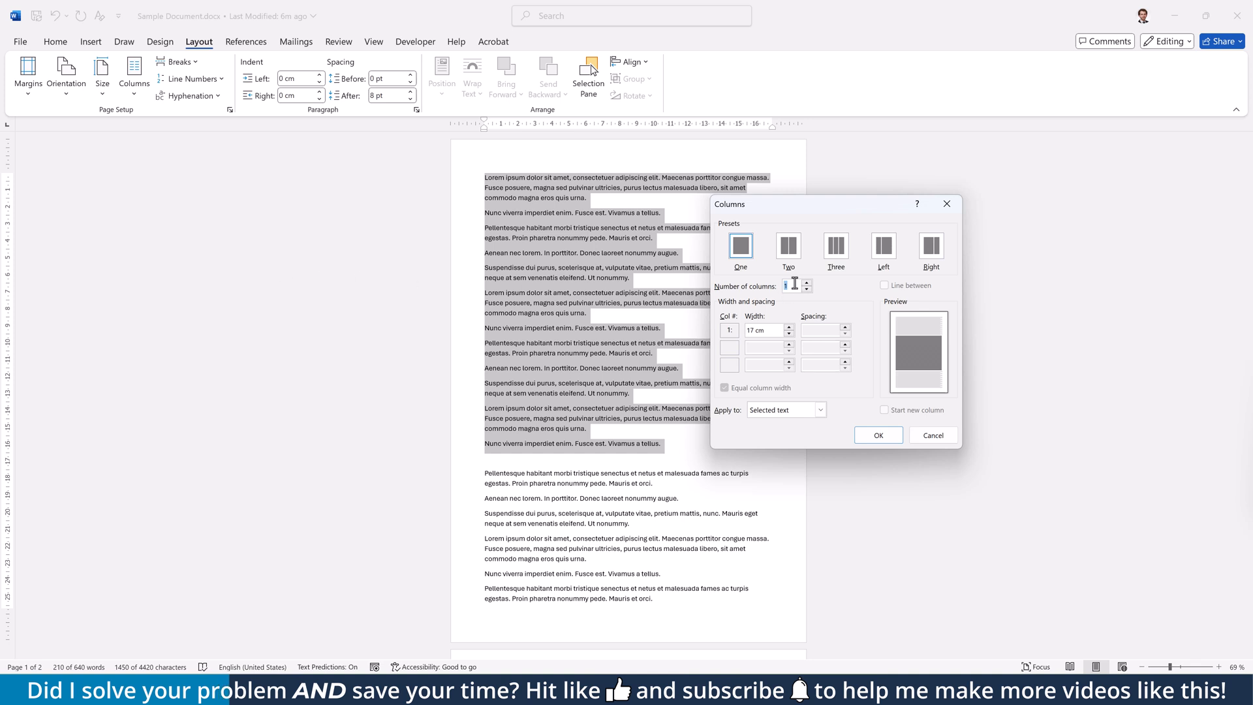
{"action": "left_click", "coordinate": [787, 246]}
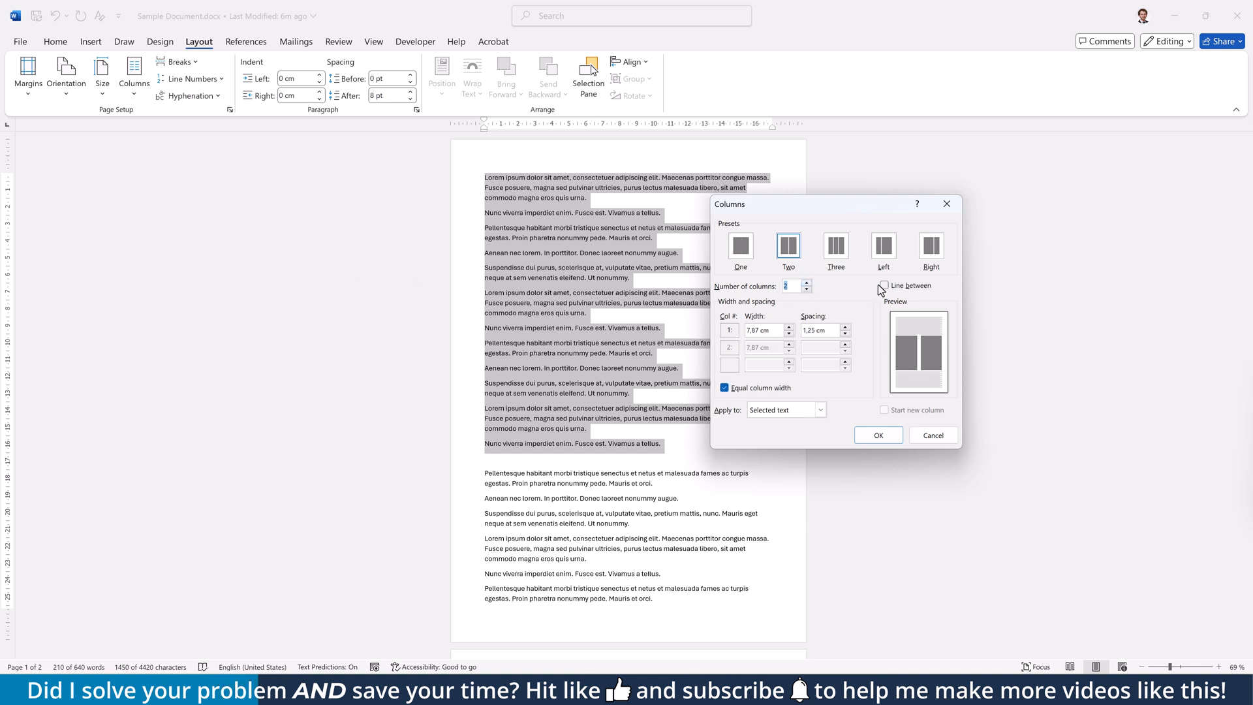
{"action": "left_click", "coordinate": [885, 285]}
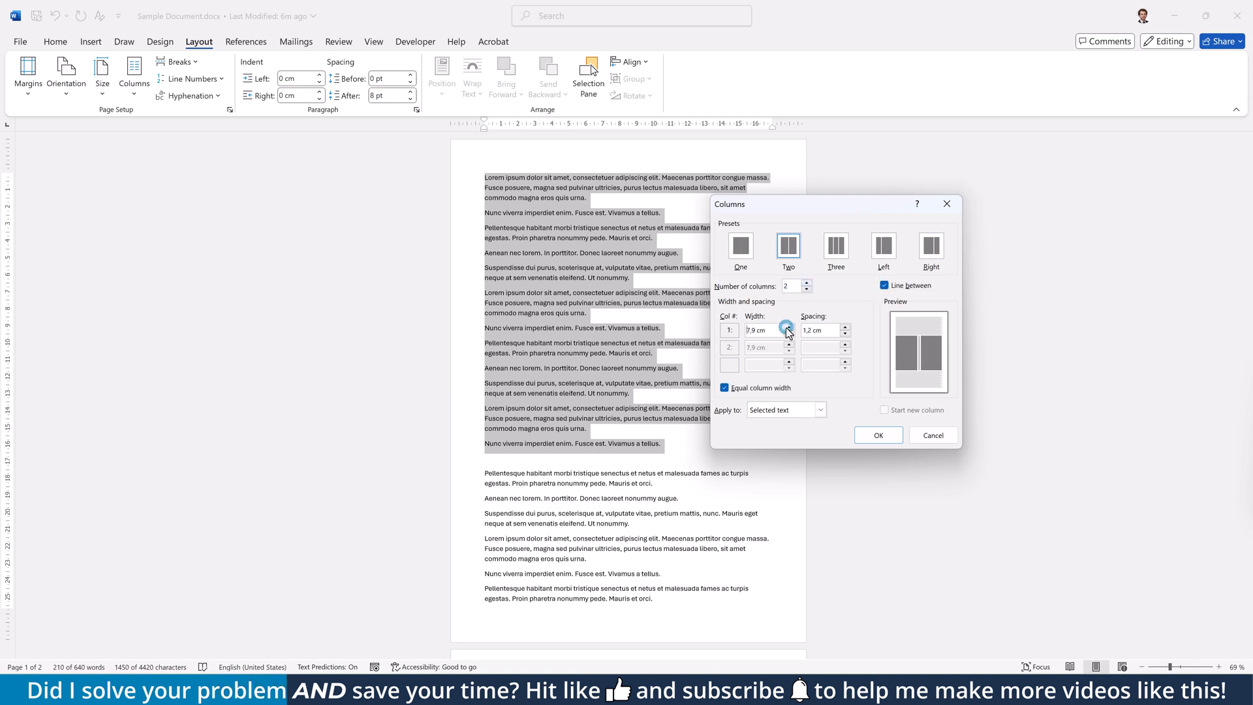
{"action": "left_click", "coordinate": [877, 435]}
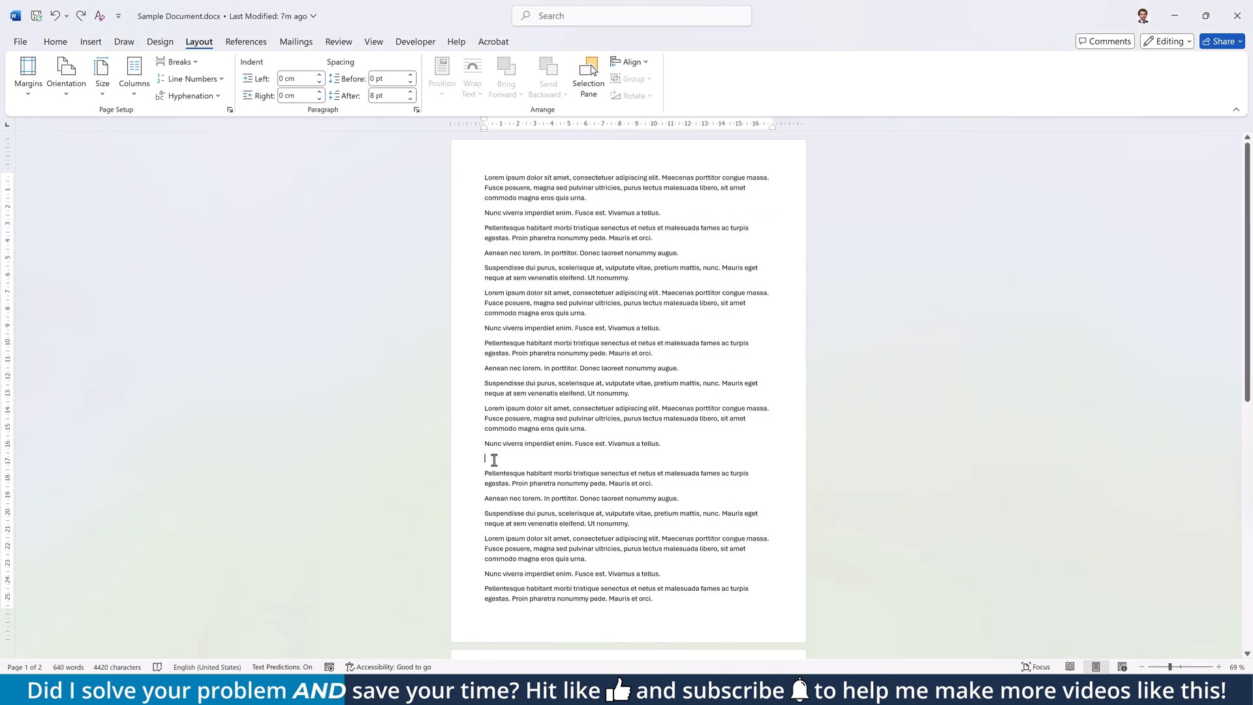
- Insert a 2x1 table on the blank line after the opening paragraphs
{"action": "left_click", "coordinate": [90, 41]}
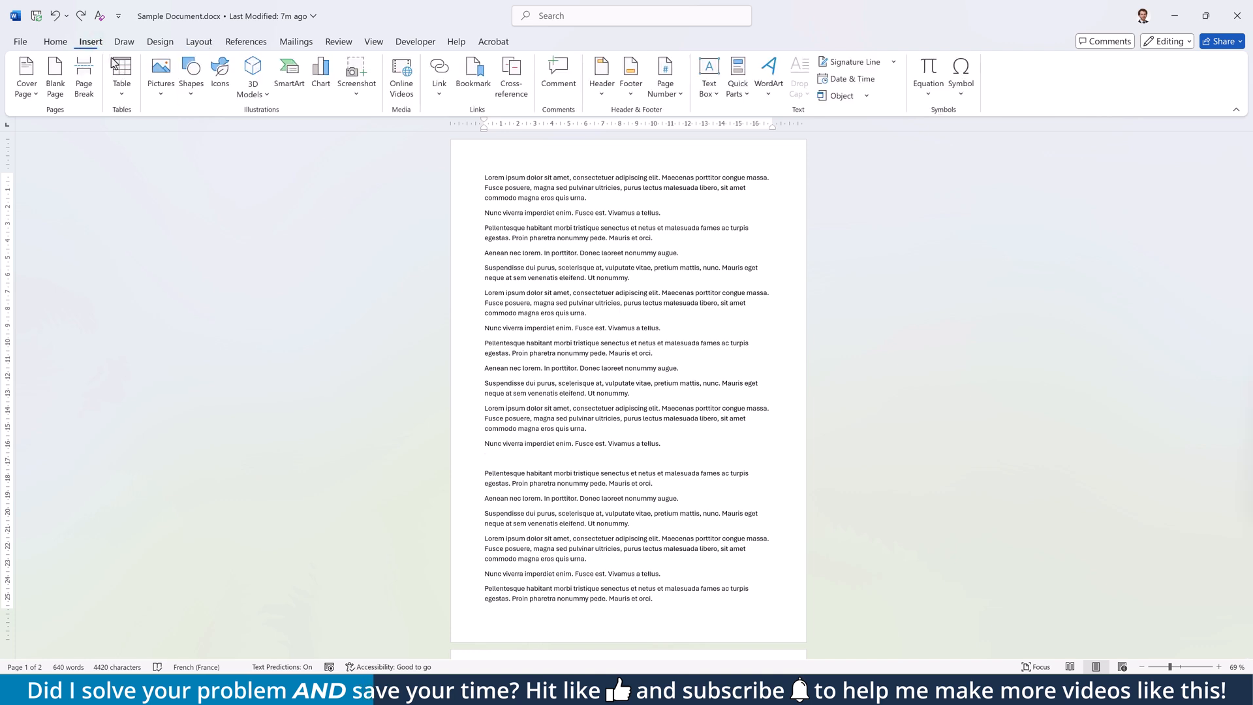
{"action": "left_click", "coordinate": [122, 62]}
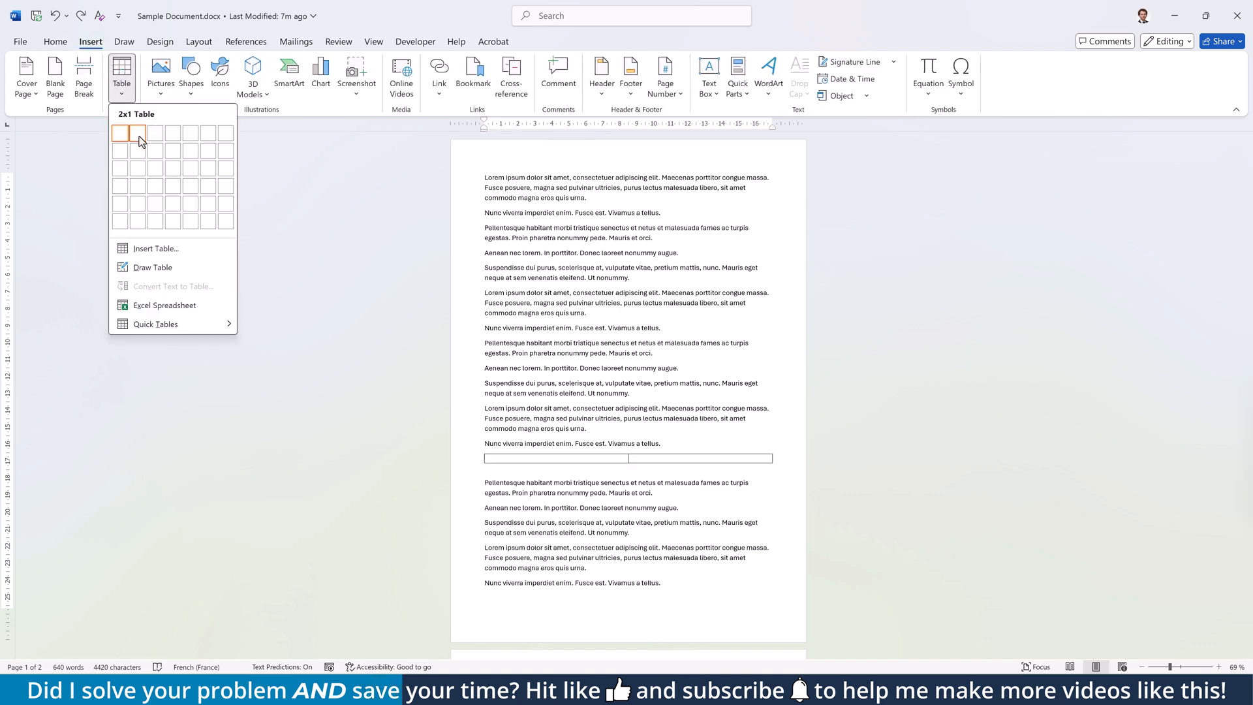
{"action": "left_click", "coordinate": [134, 132]}
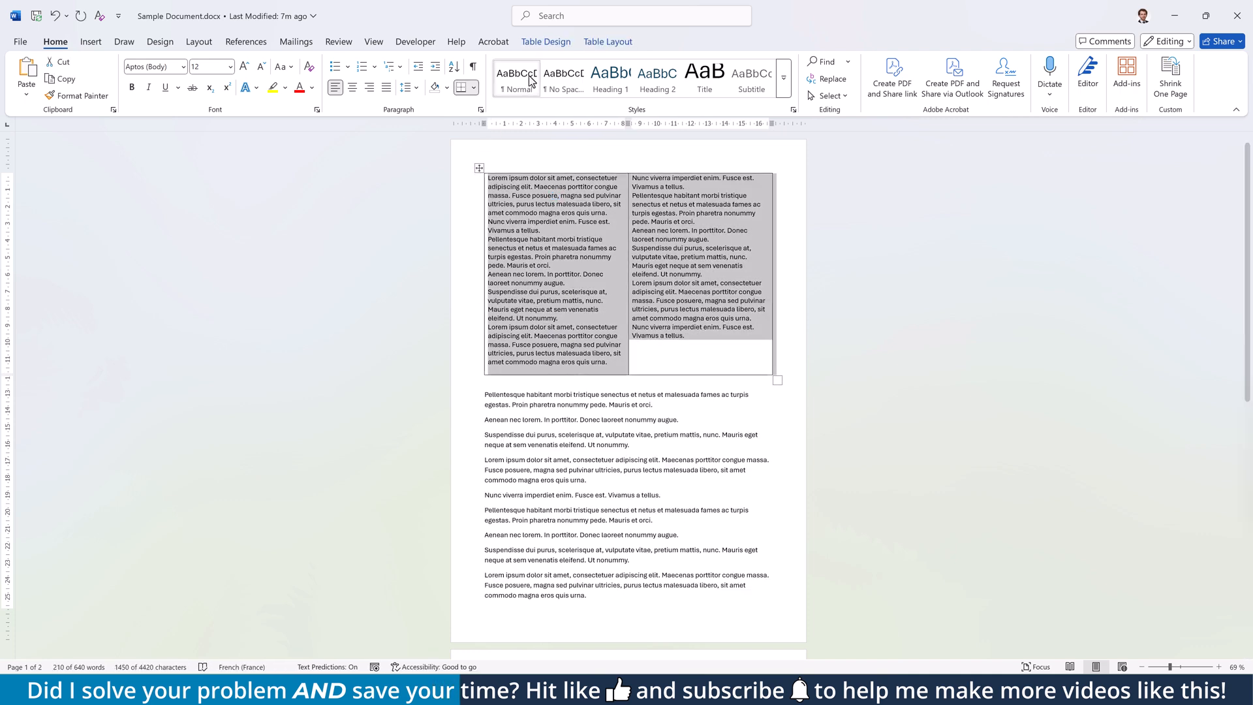
- Remove all table borders, then add only an inside vertical border between cells
{"action": "left_click", "coordinate": [546, 42]}
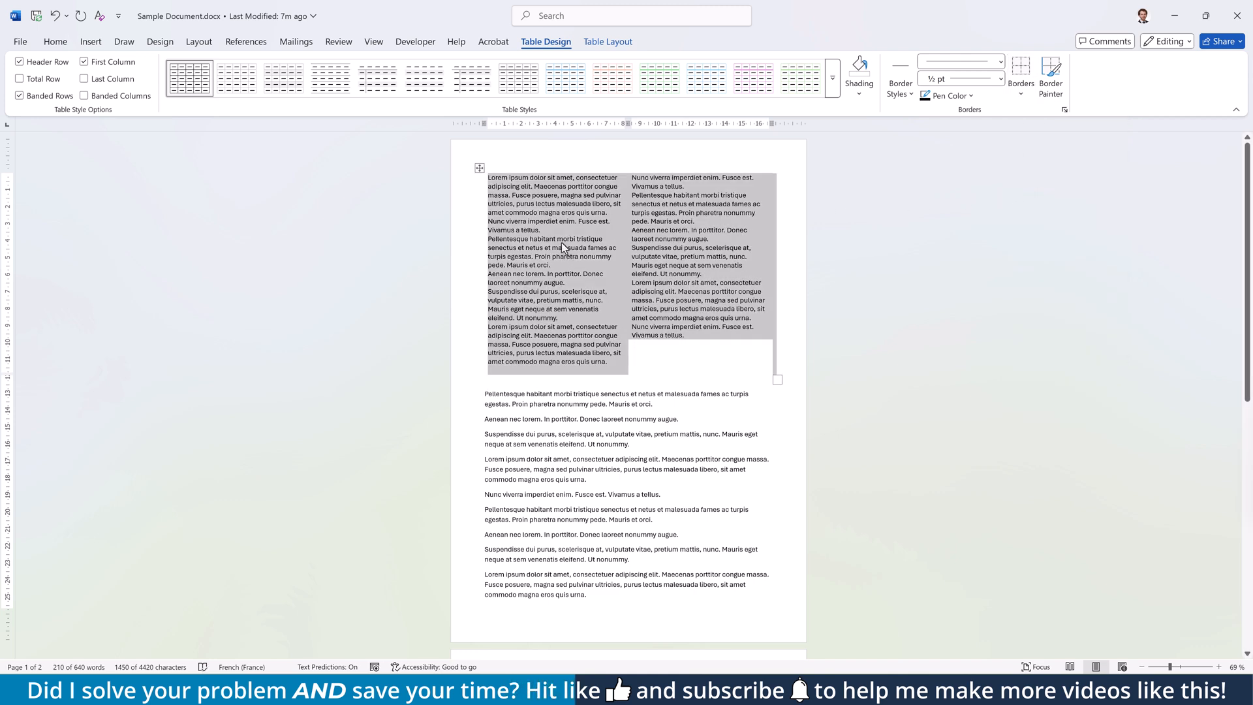
{"action": "left_click", "coordinate": [1020, 77]}
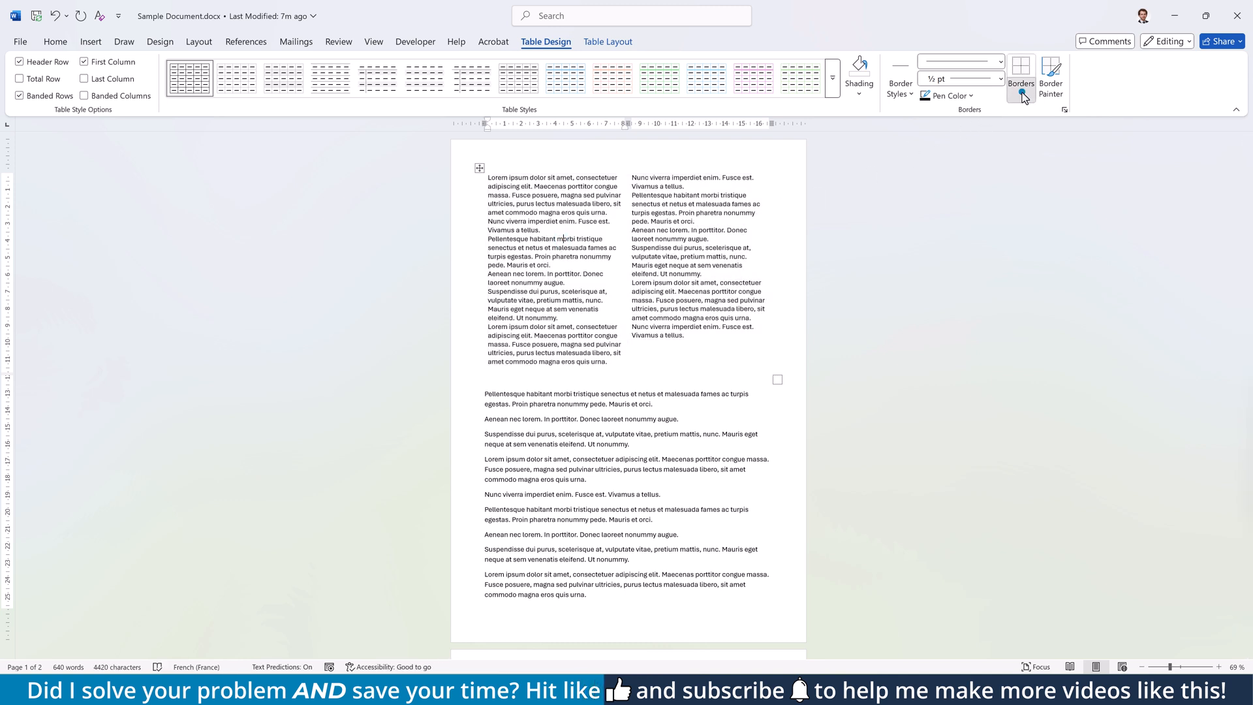
{"action": "left_click", "coordinate": [1020, 95]}
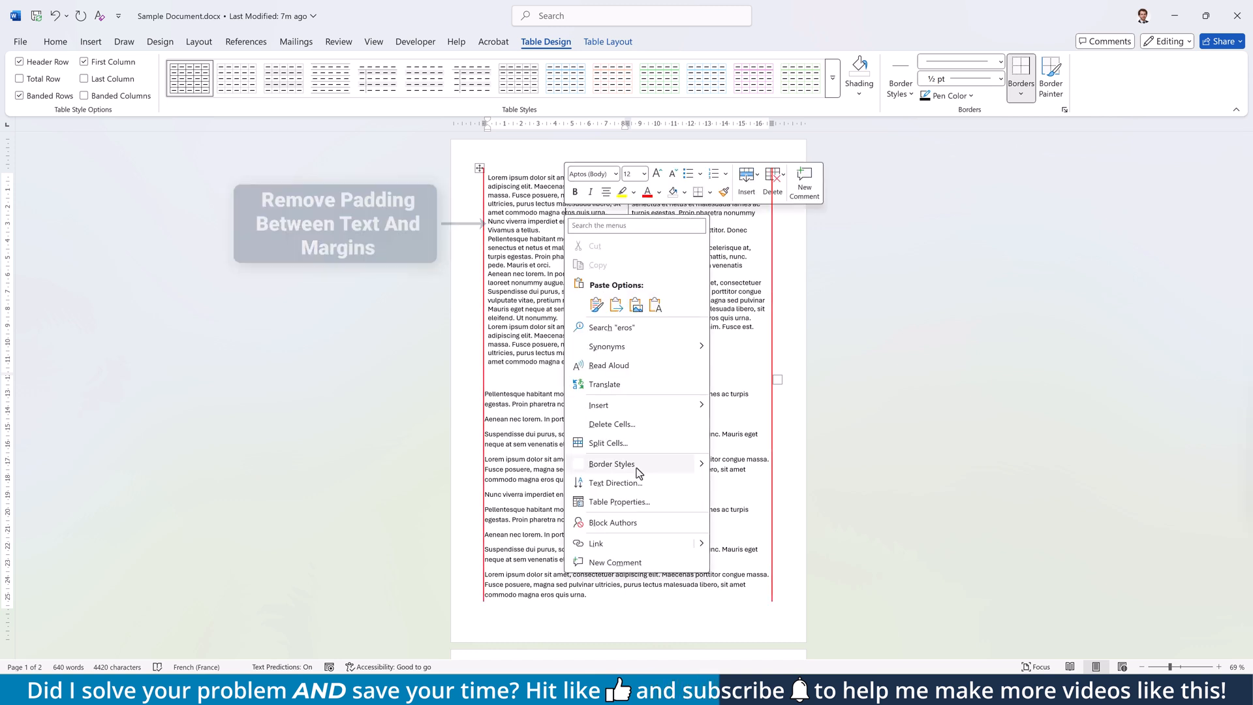
- Set the table's default cell margins to 0 cm in Table Properties
{"action": "left_click", "coordinate": [618, 502]}
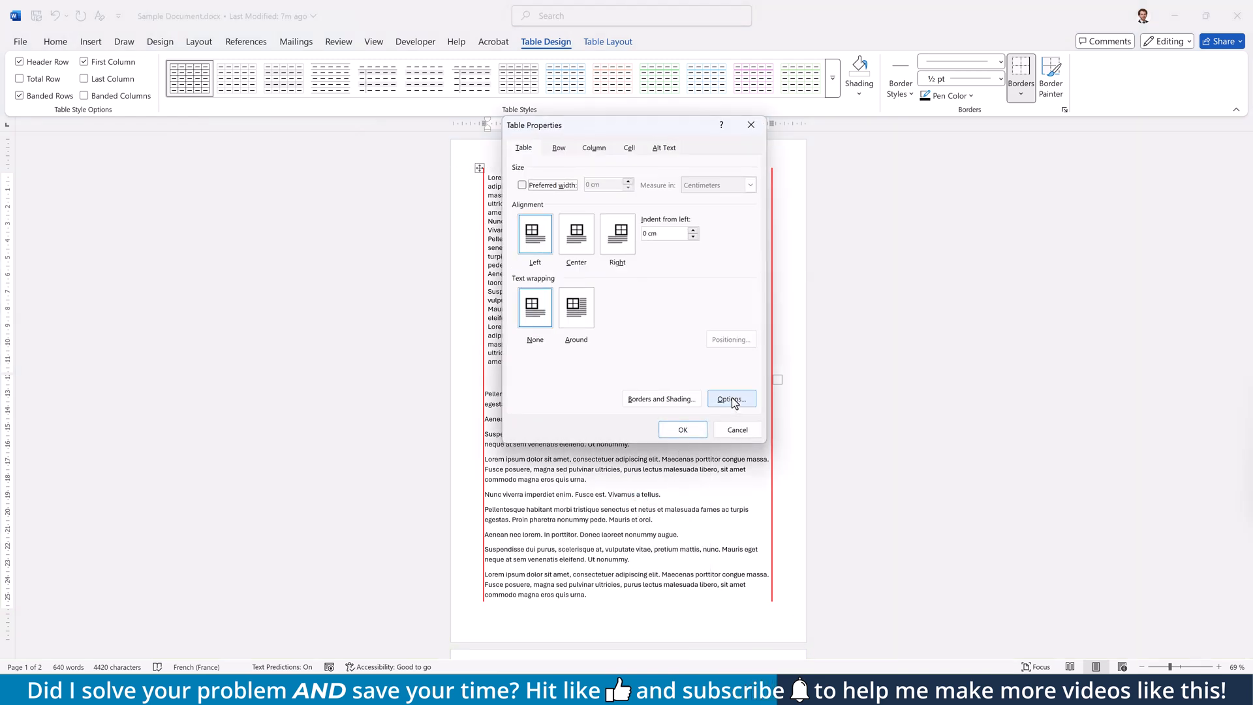
{"action": "left_click", "coordinate": [728, 399]}
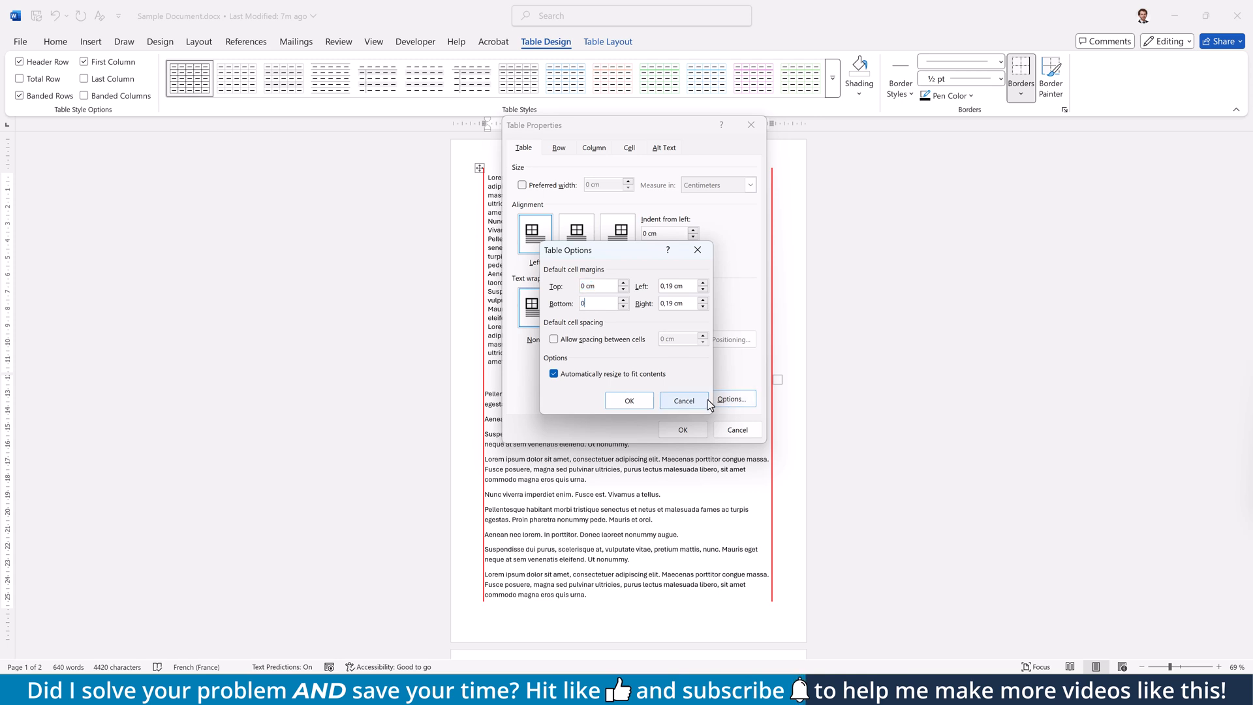
{"action": "left_click", "coordinate": [683, 400]}
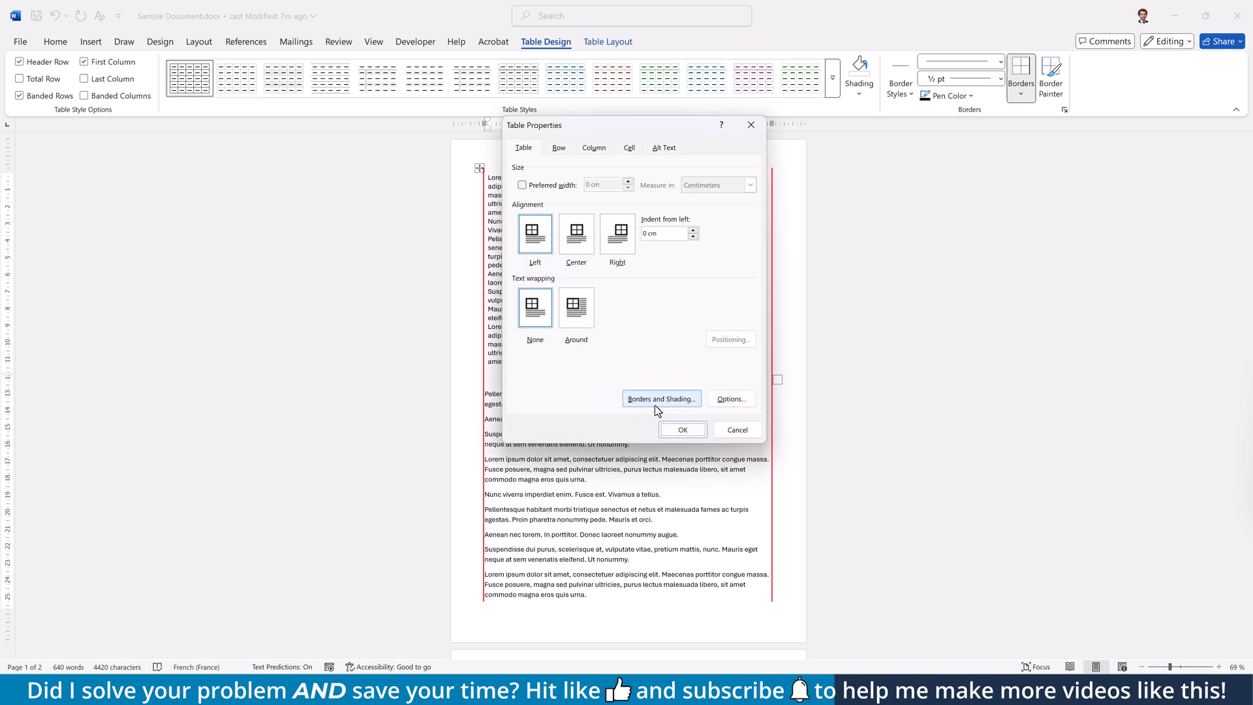
{"action": "left_click", "coordinate": [681, 430]}
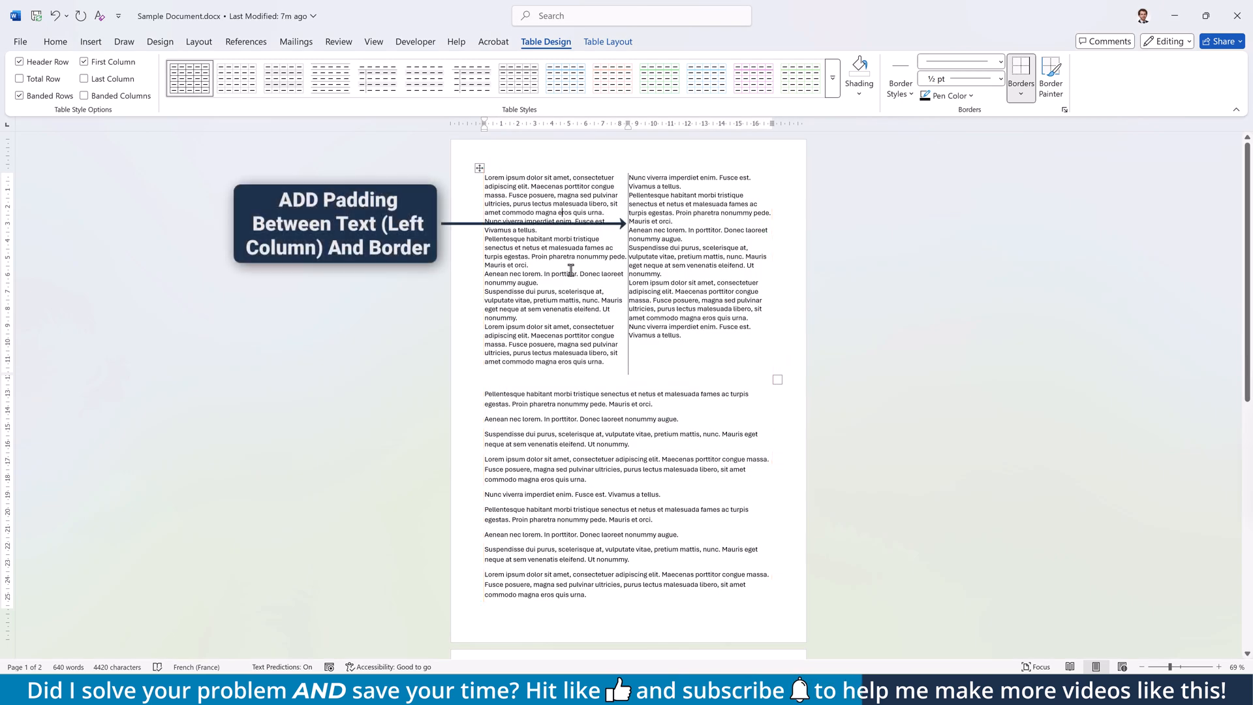
- Give the left cell its own 0.5 cm right margin
{"action": "right_click", "coordinate": [570, 273]}
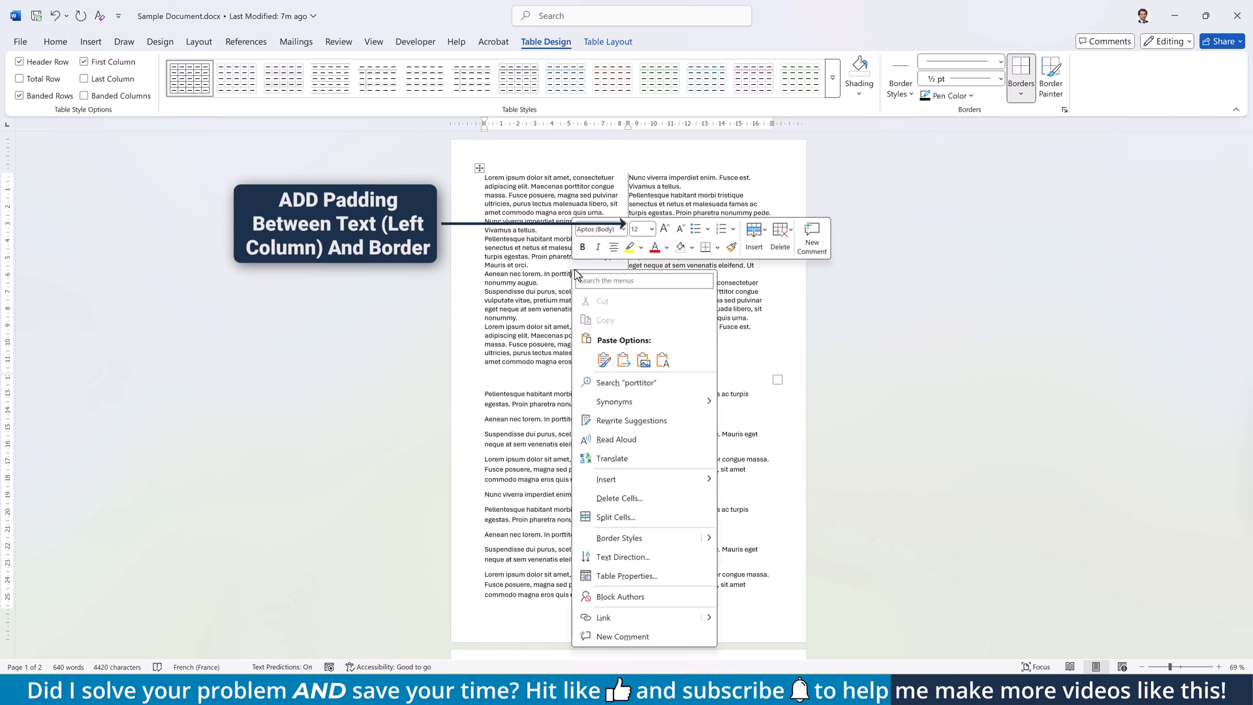
{"action": "left_click", "coordinate": [626, 576]}
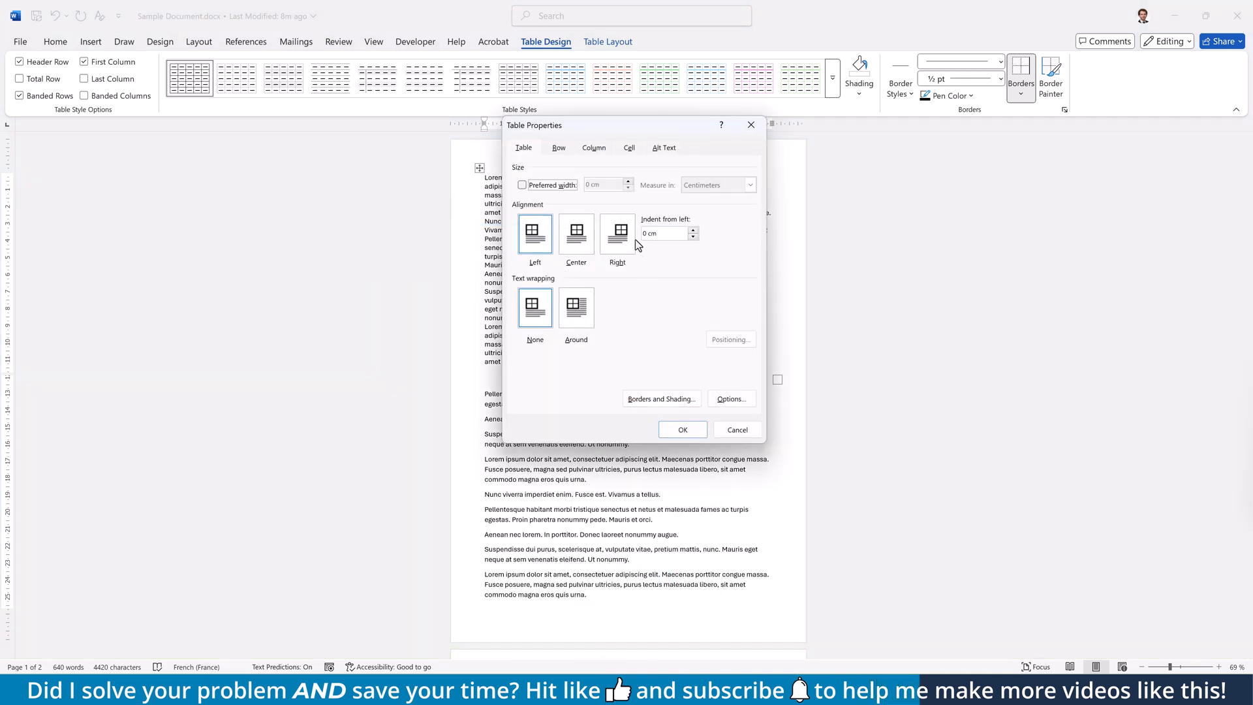
{"action": "left_click", "coordinate": [629, 147]}
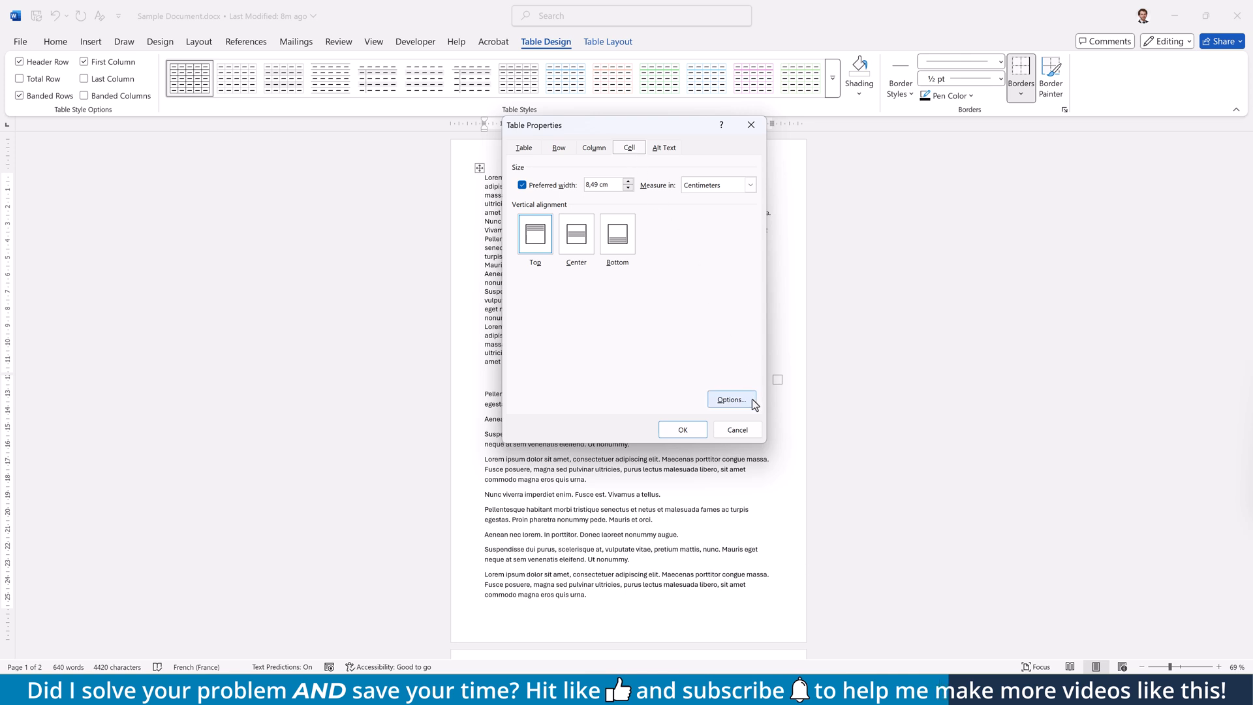
{"action": "left_click", "coordinate": [729, 399]}
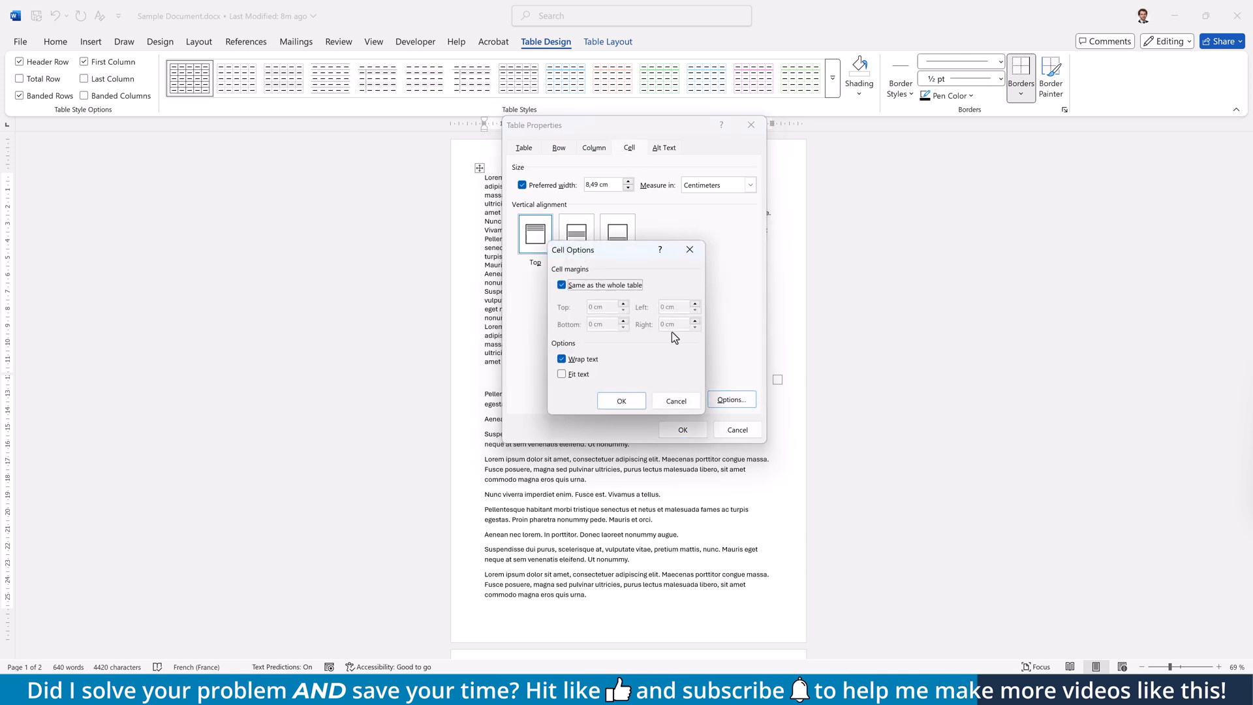
{"action": "left_click", "coordinate": [562, 285]}
{"action": "type", "text": "0,5"}
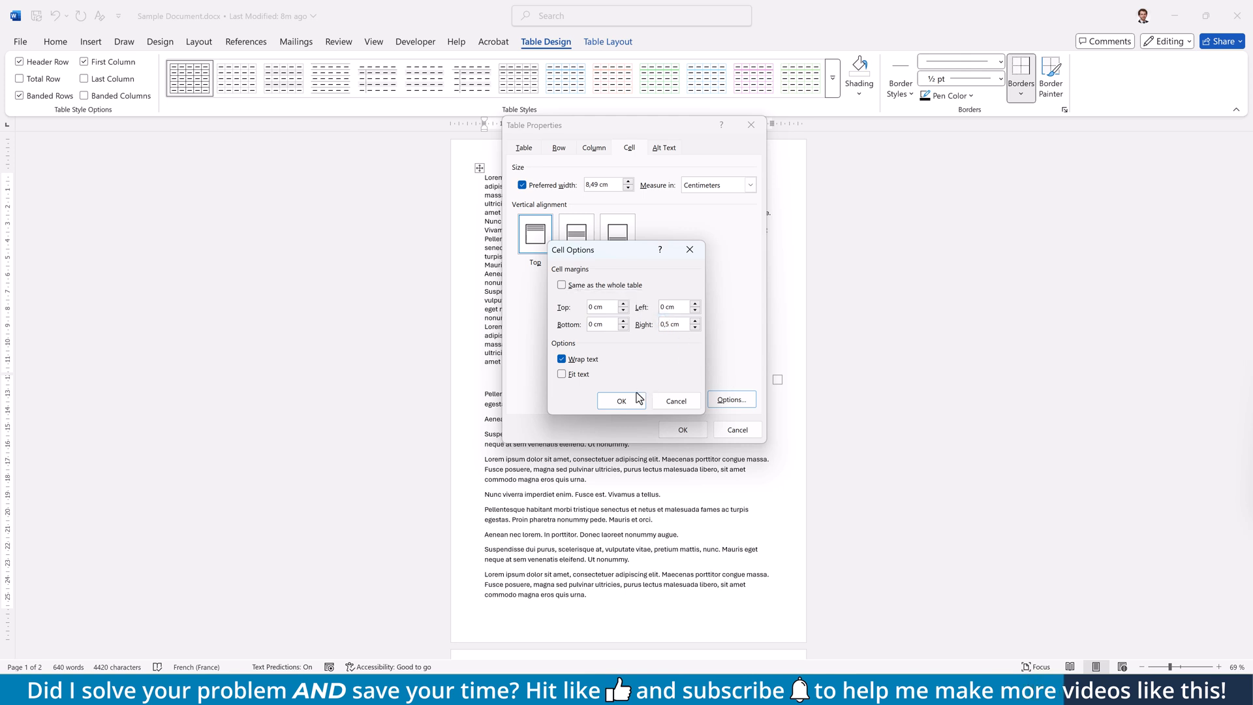
{"action": "left_click", "coordinate": [620, 400]}
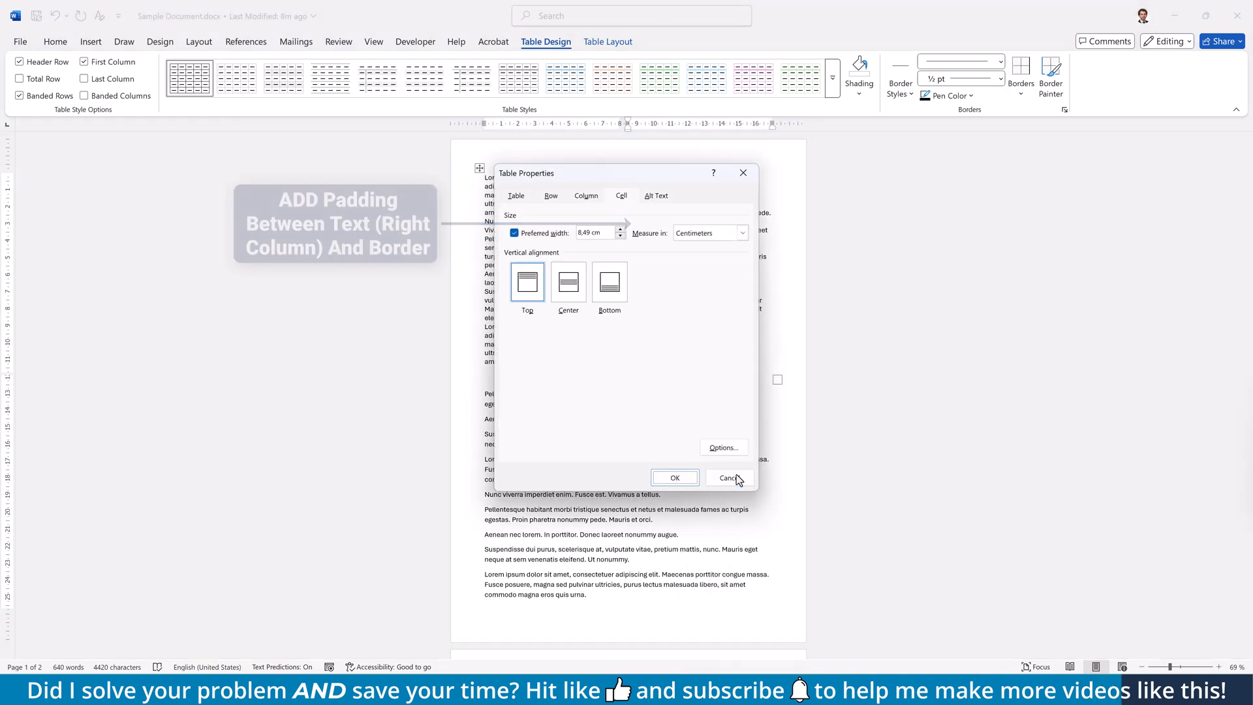
- Set a left margin on the right cell and apply the cell margin changes
{"action": "left_click", "coordinate": [722, 446]}
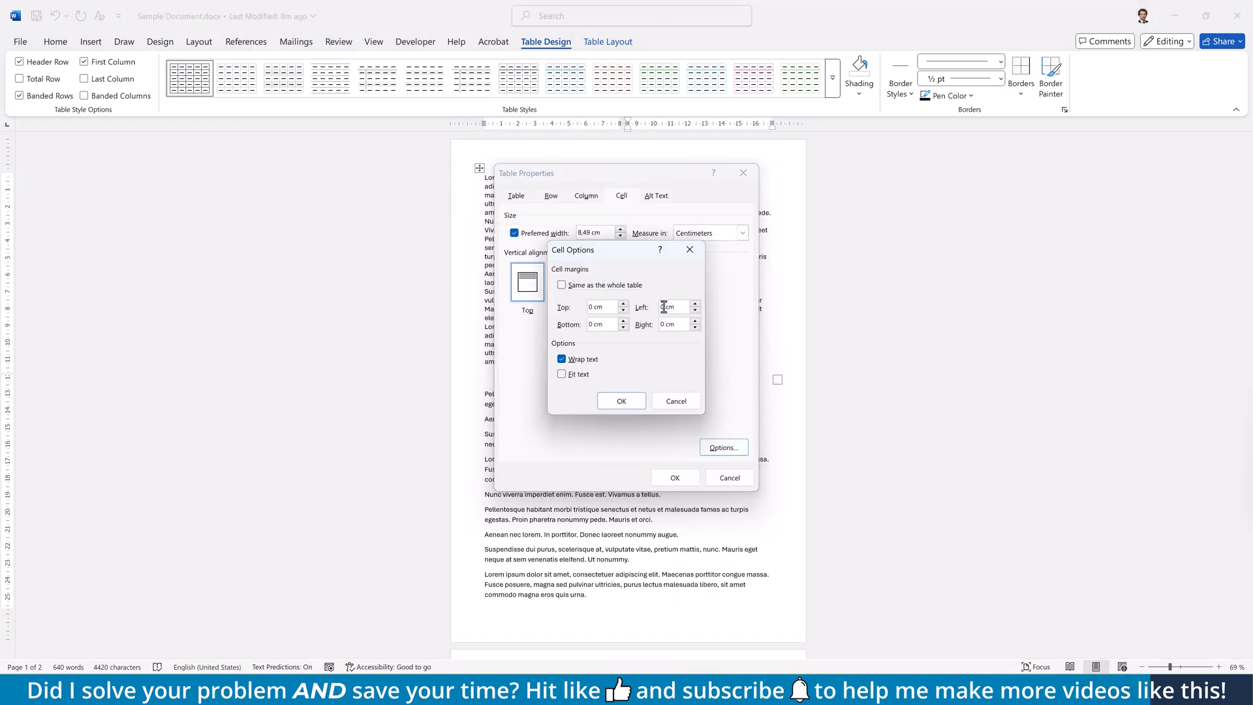
{"action": "left_click", "coordinate": [621, 400]}
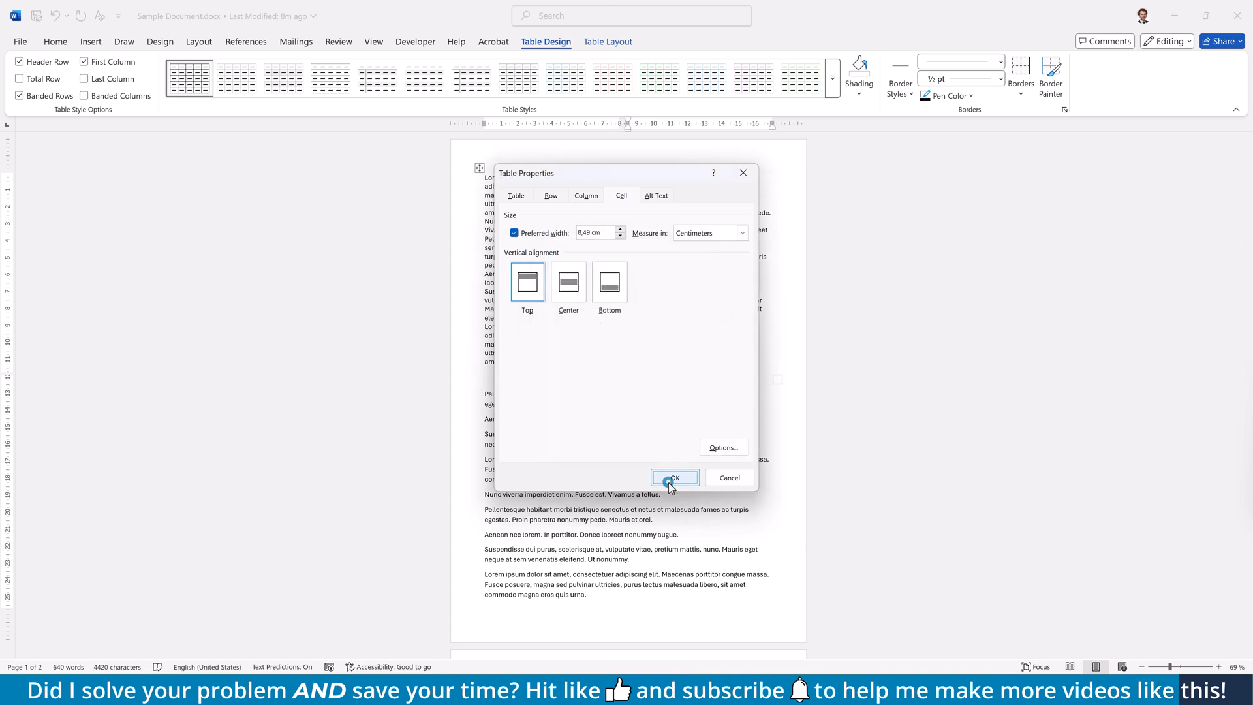
{"action": "left_click", "coordinate": [674, 477]}
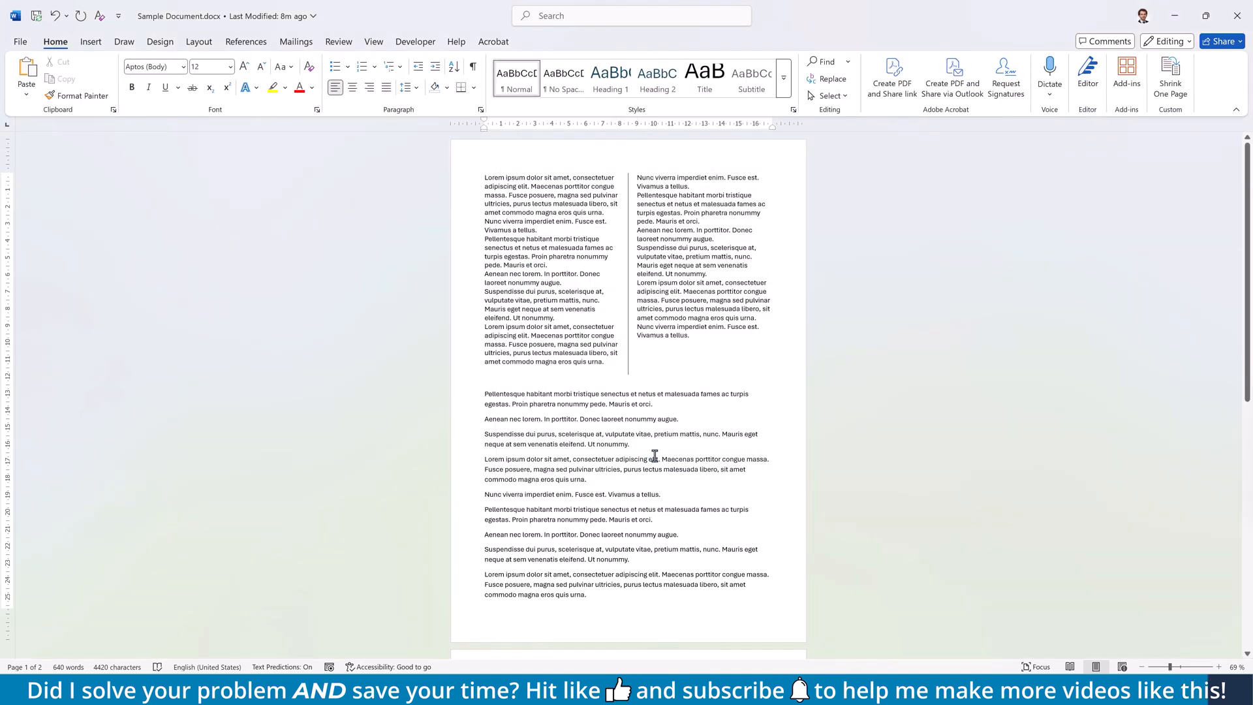